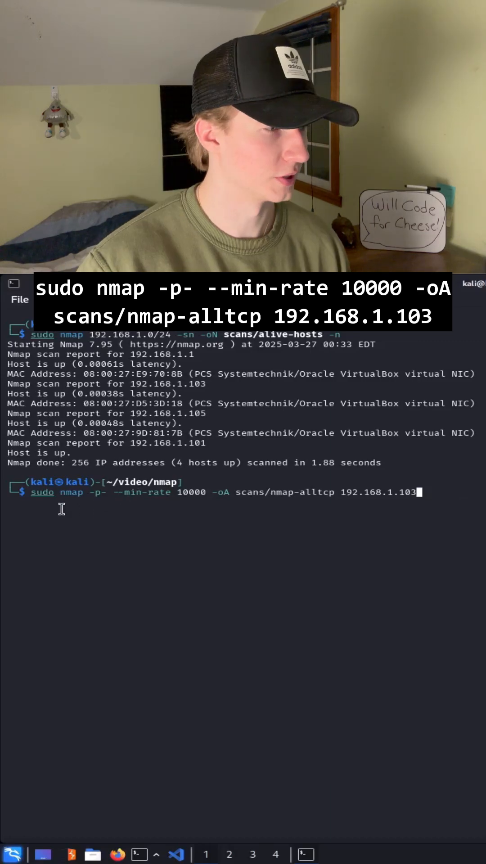
mouse_move(104, 521)
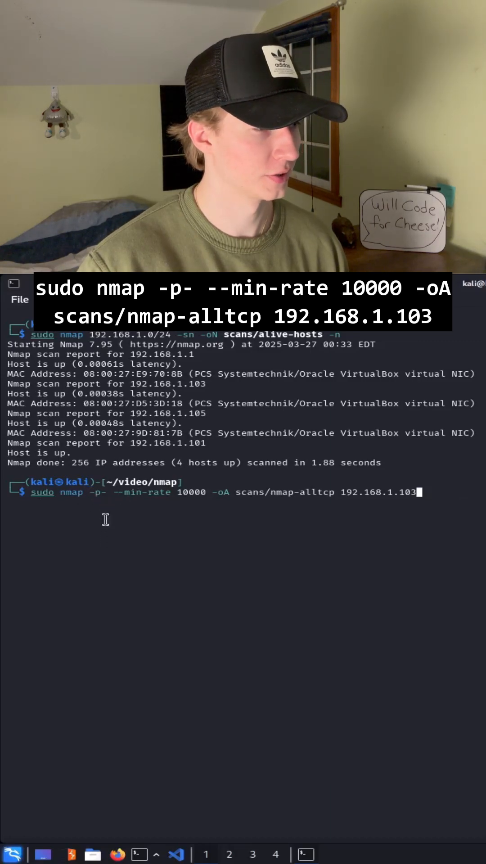
mouse_move(246, 546)
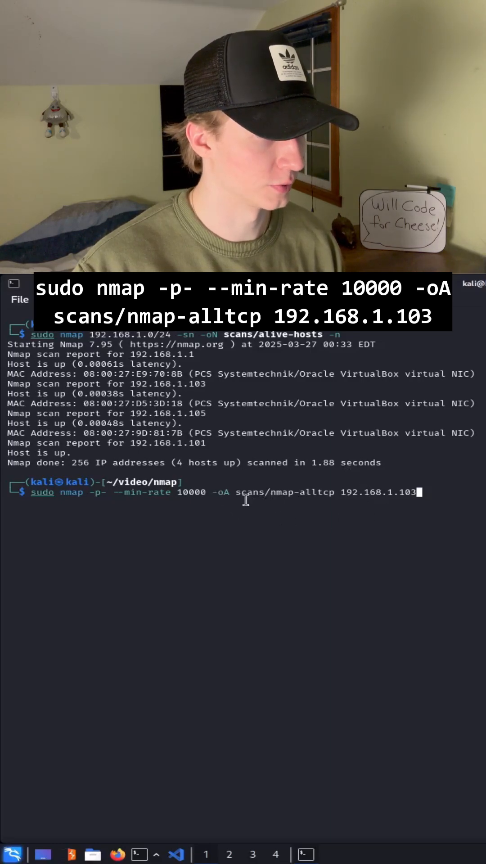
mouse_move(460, 462)
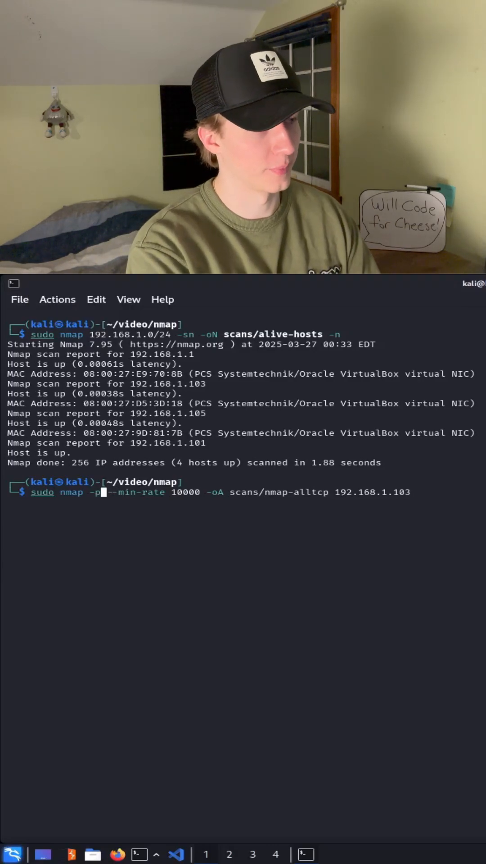
Step: Trial port lists (22,80,443,445 and 1-100) after -p, then run the full-port nmap scan of 192.168.1.103
text(22,80)
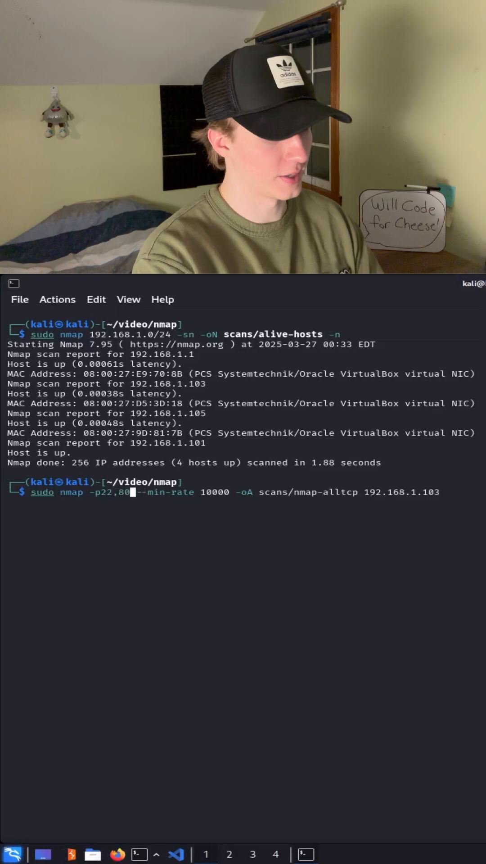
text(,443,)
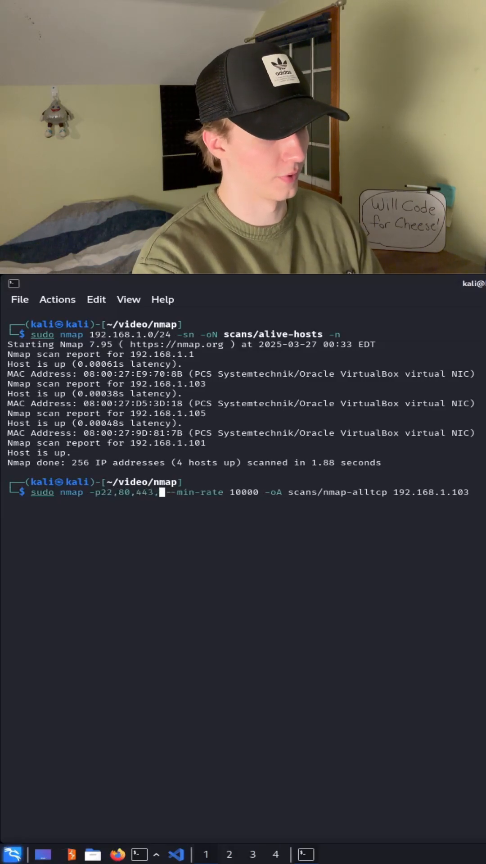
text(445)
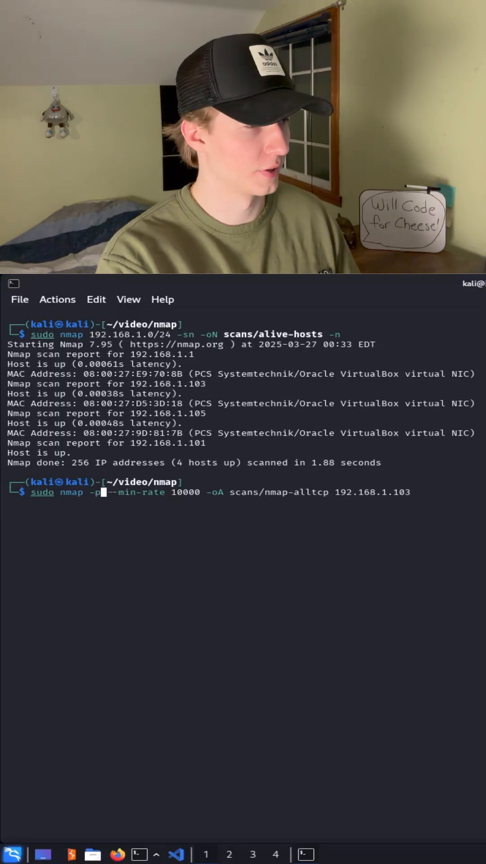
text(1-100)
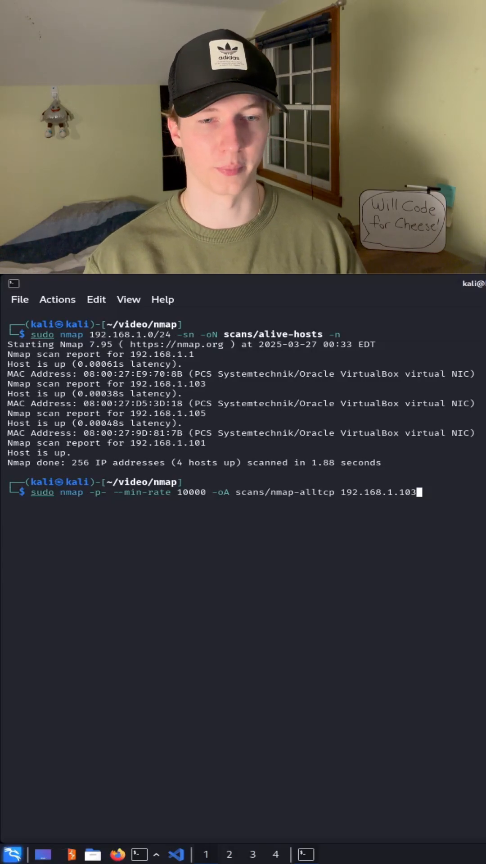
key(Return)
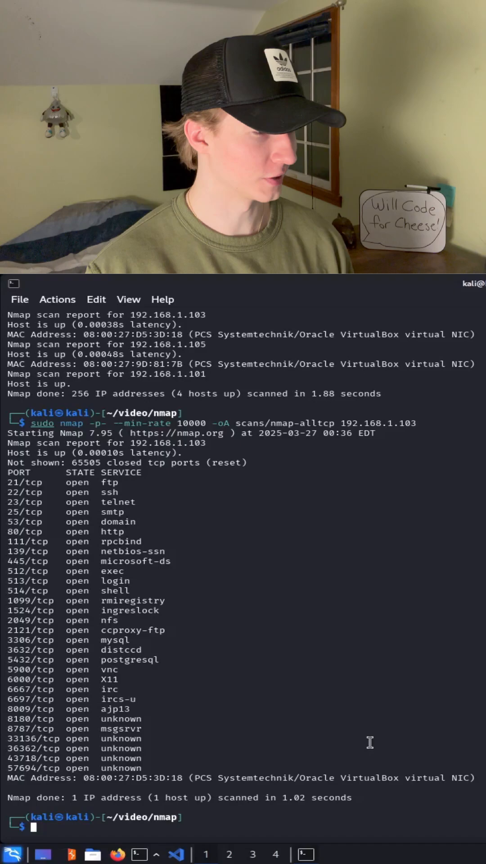